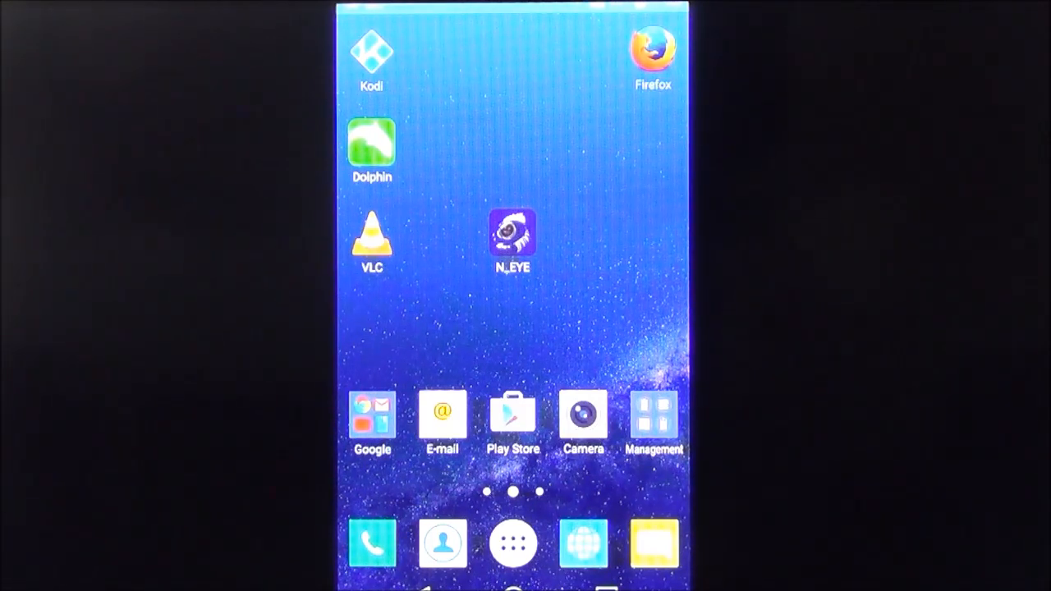
Launch the N_EYE app from the home screen to reach its add-device options
click(512, 235)
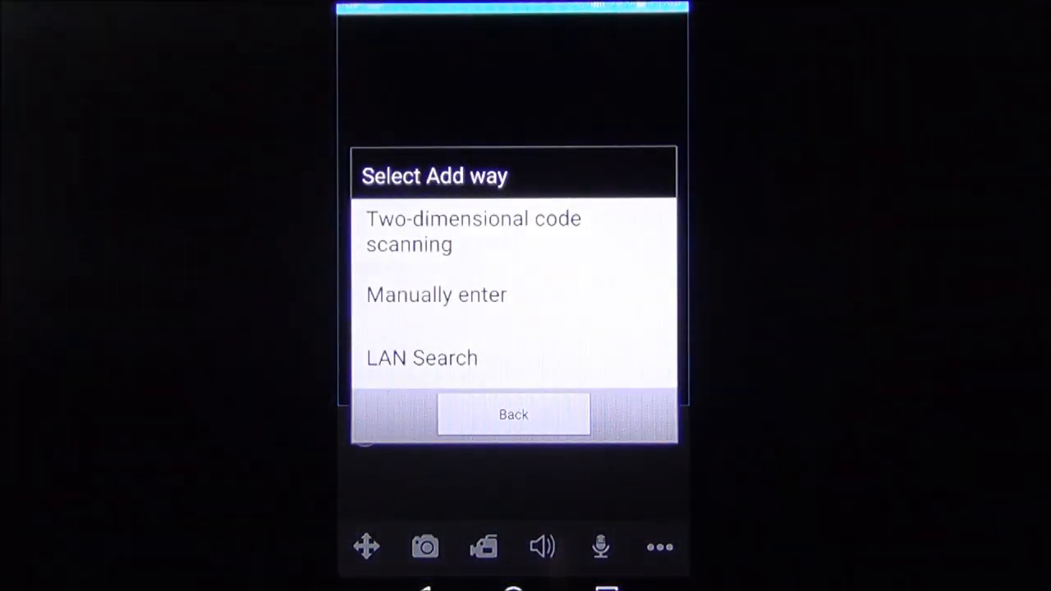
click(472, 232)
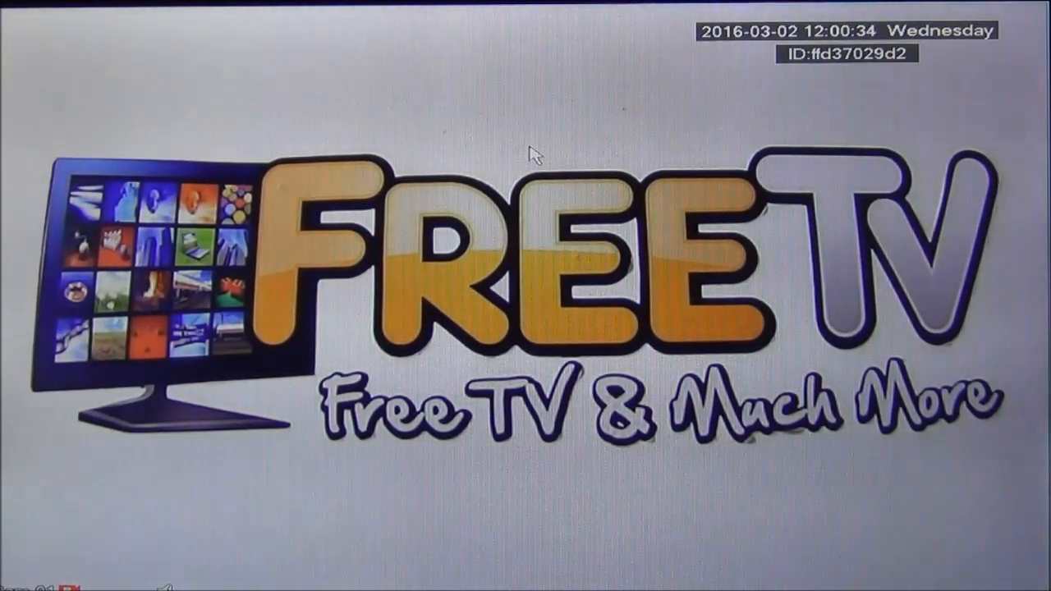
Log in to the DVR Main Menu as admin and display the P2P QR codes
right_click(531, 150)
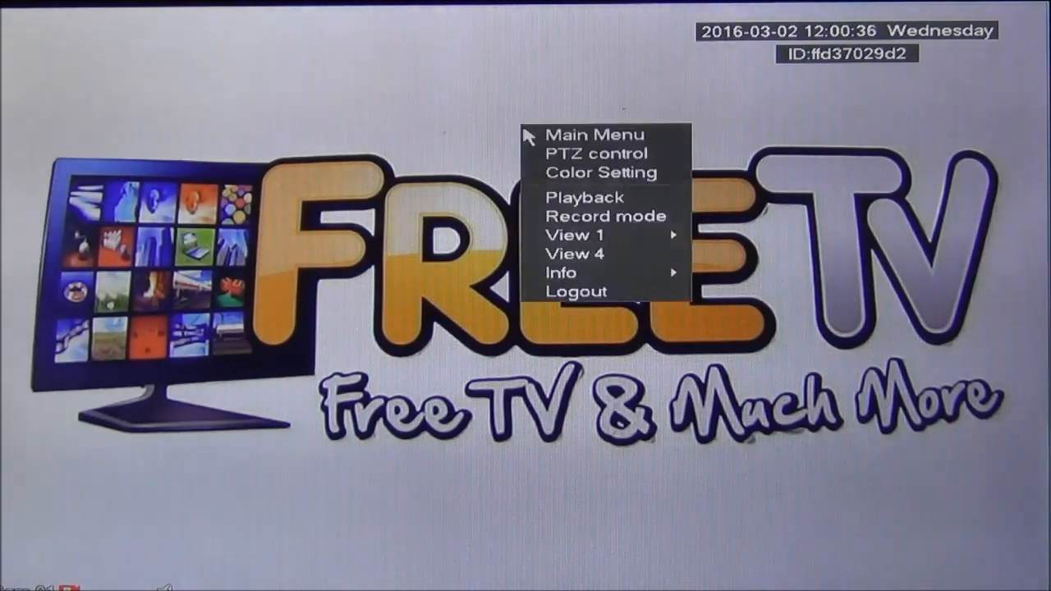
click(591, 134)
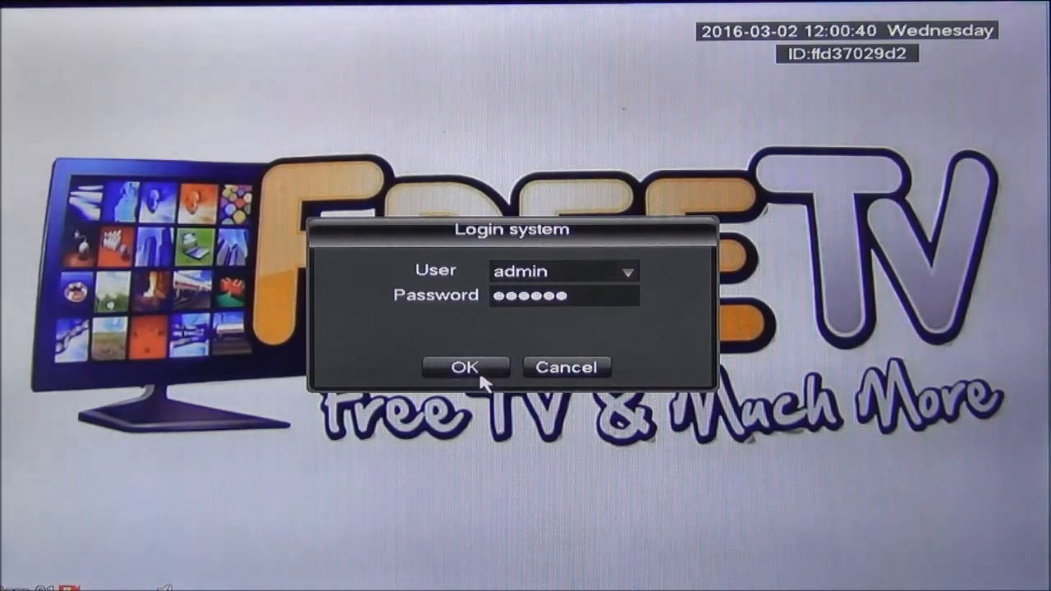
click(465, 367)
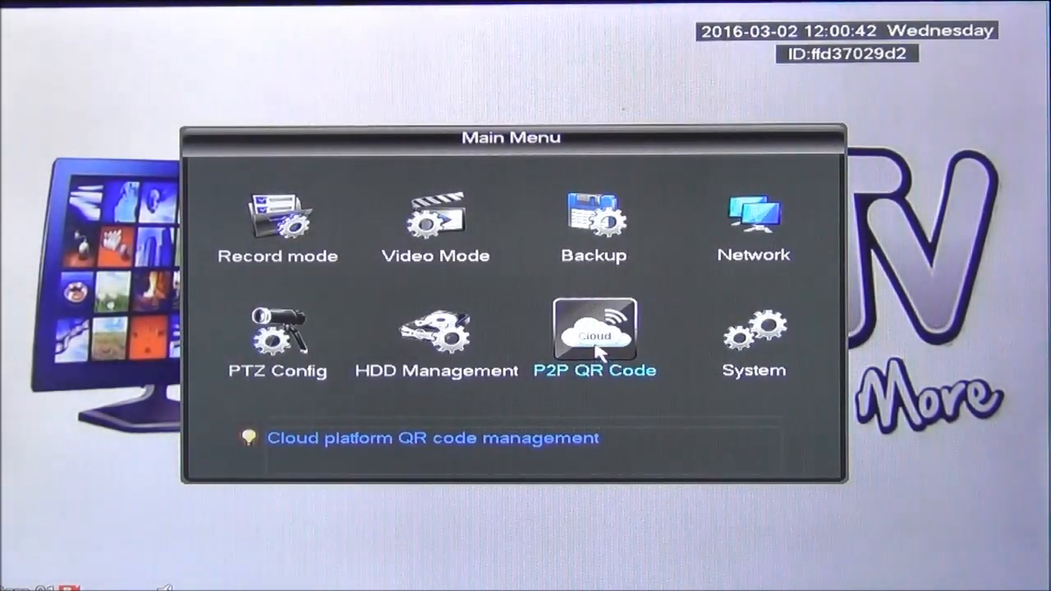
click(591, 332)
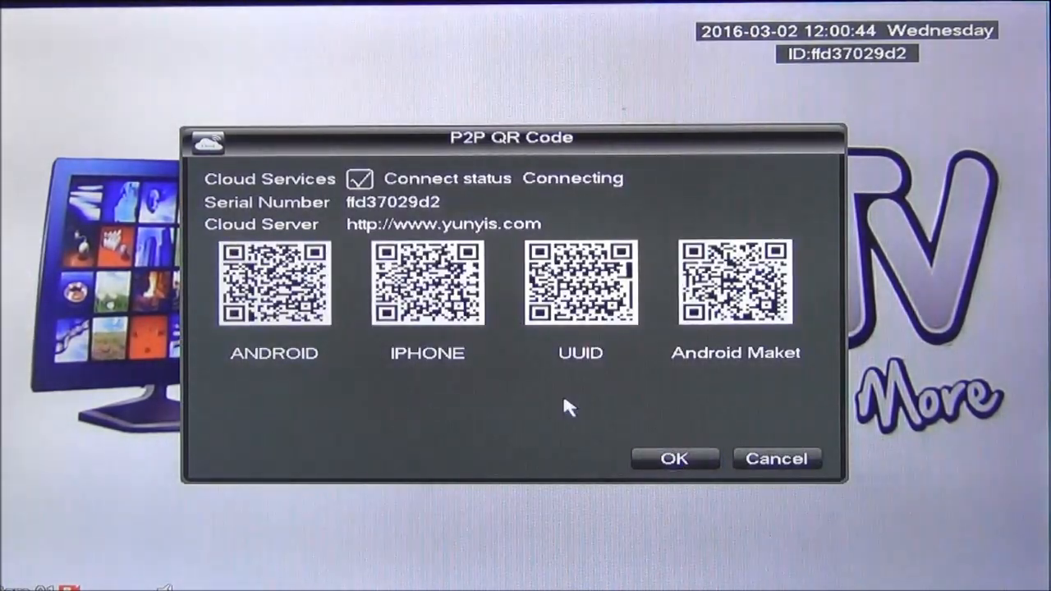